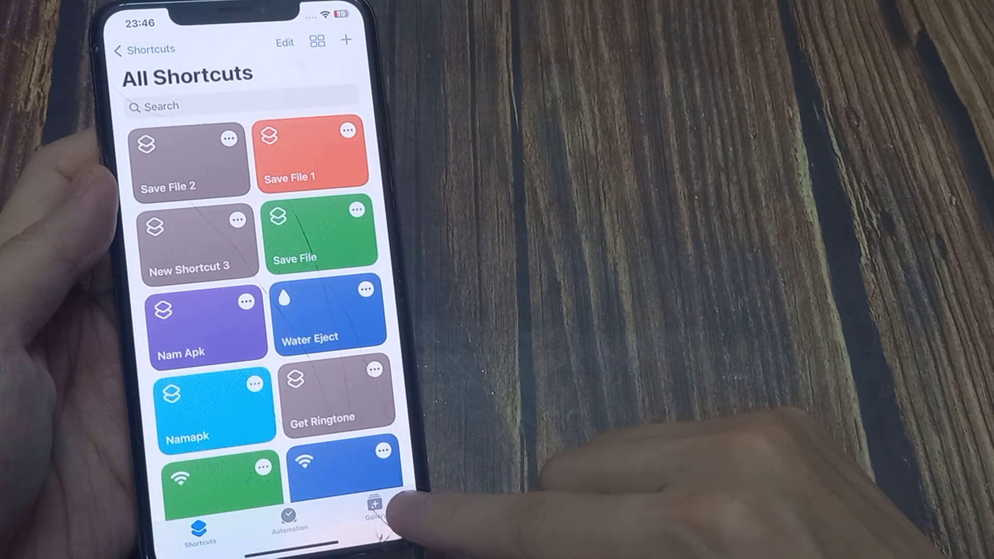
# Step: Show the Gallery of ready-made shortcuts instead of All Shortcuts
pyautogui.click(371, 507)
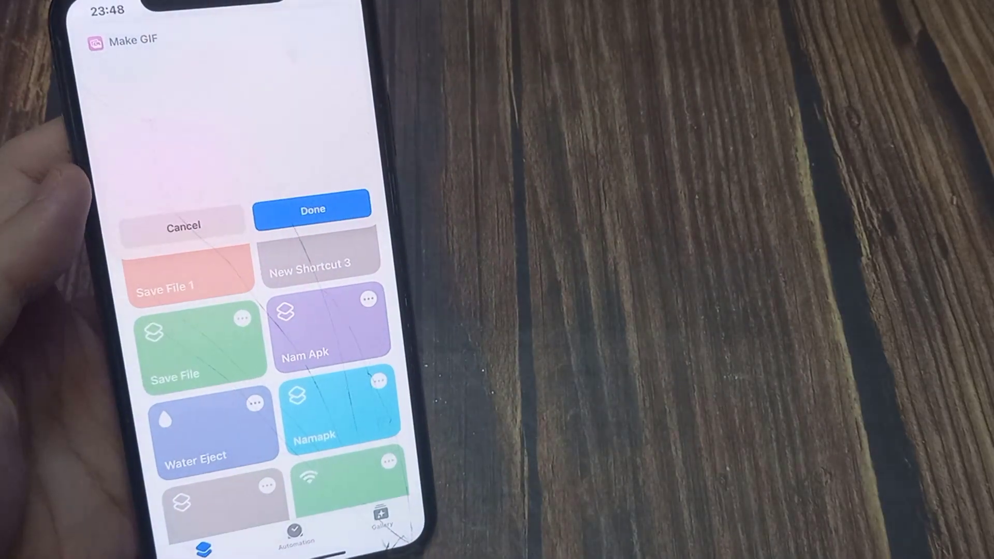
# Step: Confirm Done so Make GIF is added as the first All Shortcuts tile
pyautogui.click(312, 207)
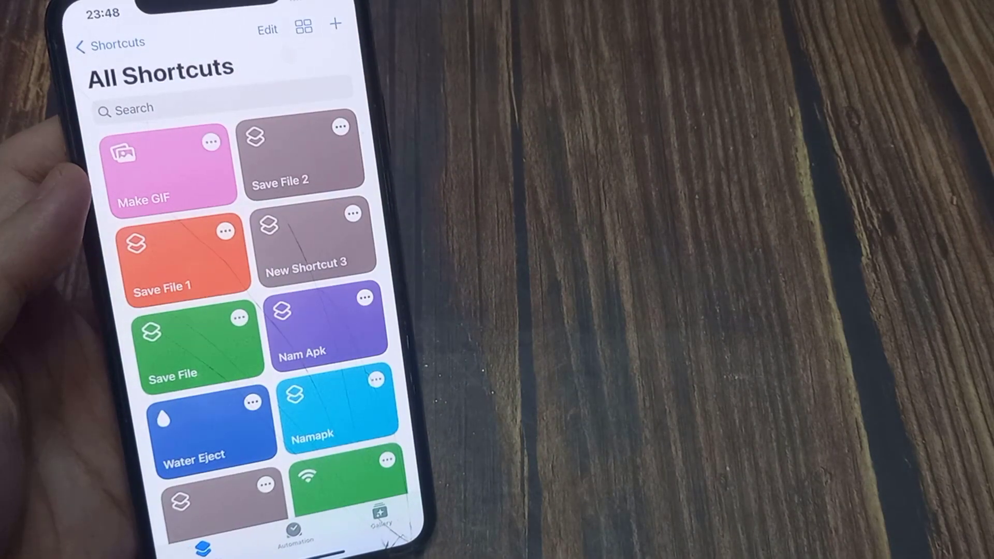